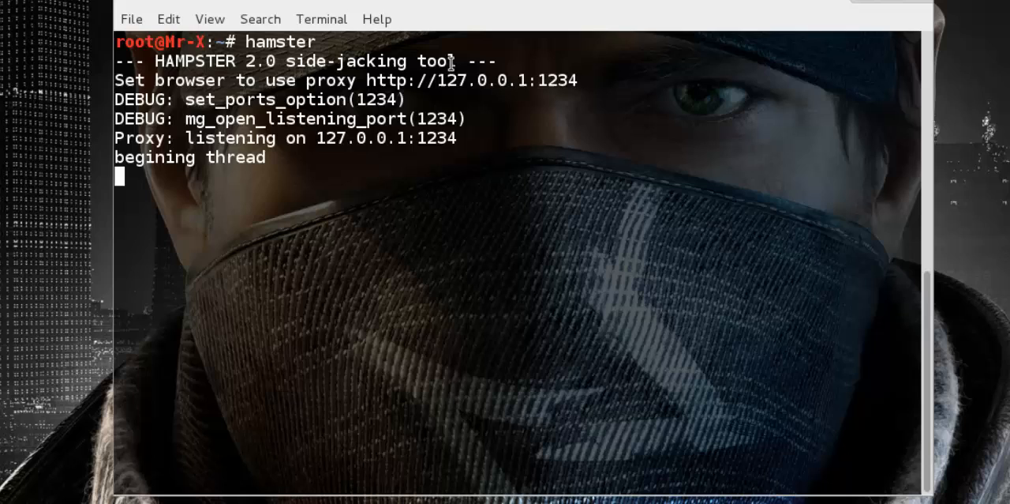
- Select the Hamster proxy listening address 127.0.0.1:1234 in the terminal output
double_click(355, 138)
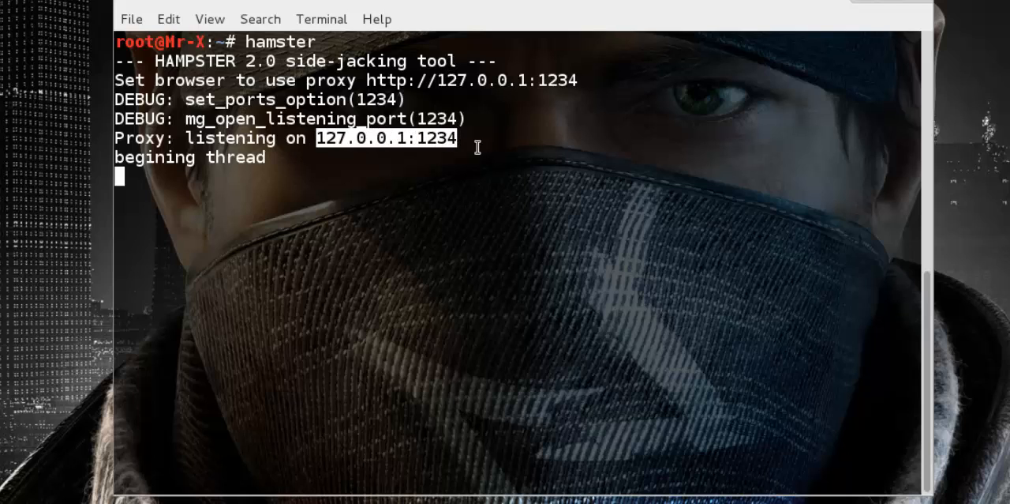
mouse_move(360, 240)
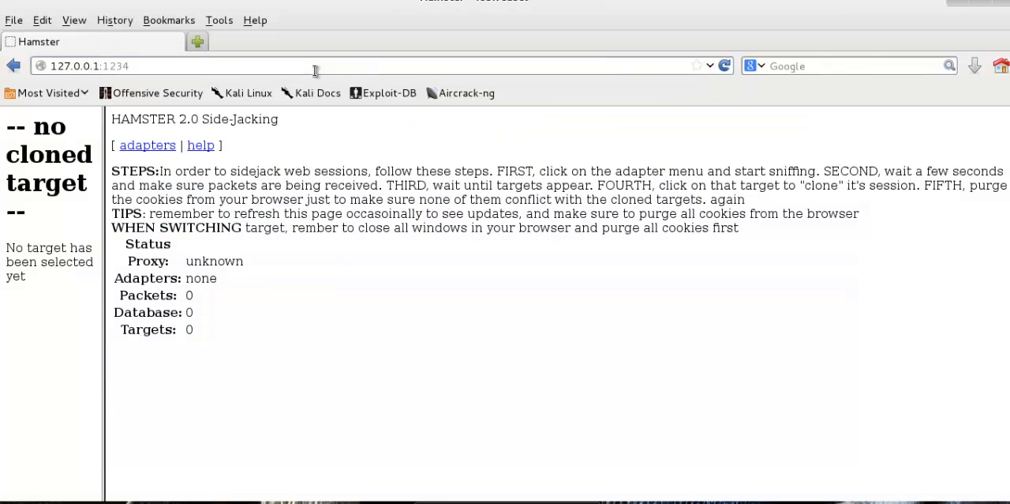
mouse_move(286, 306)
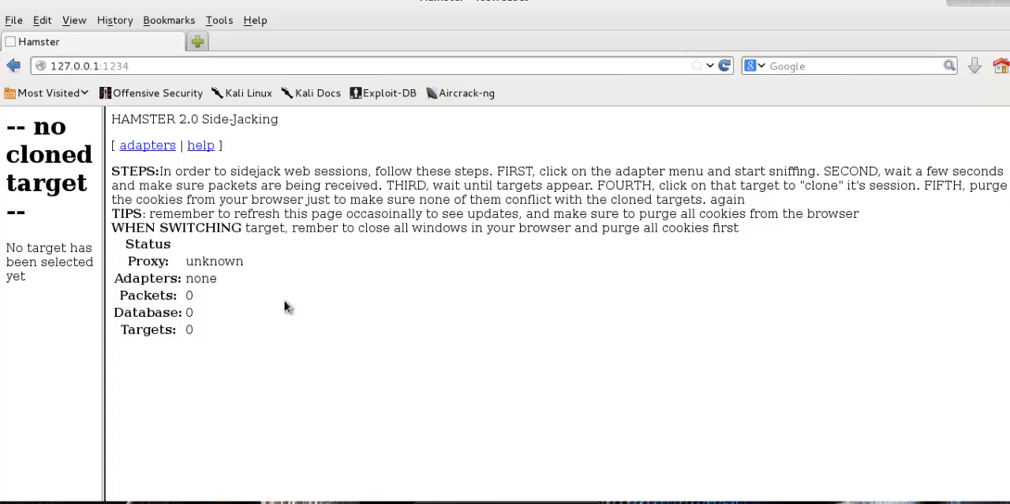
left_click(147, 145)
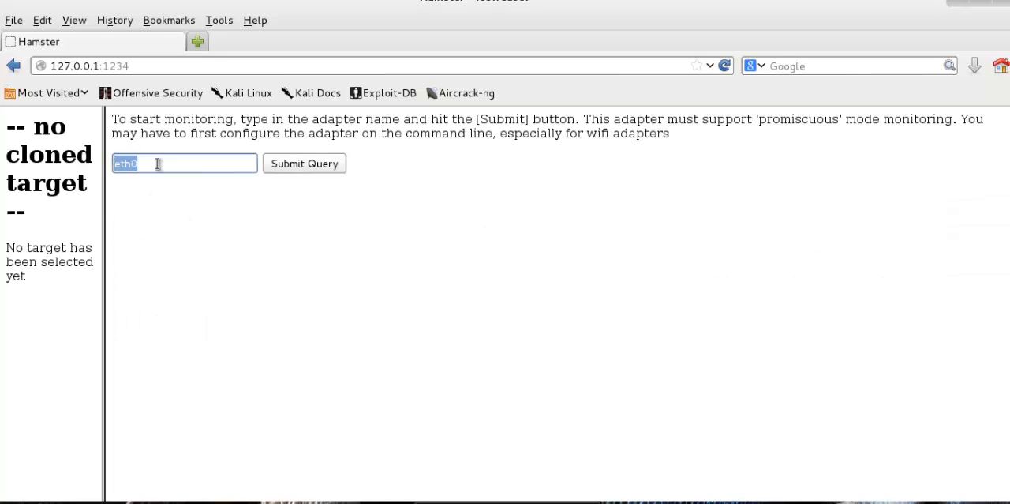
left_click(303, 164)
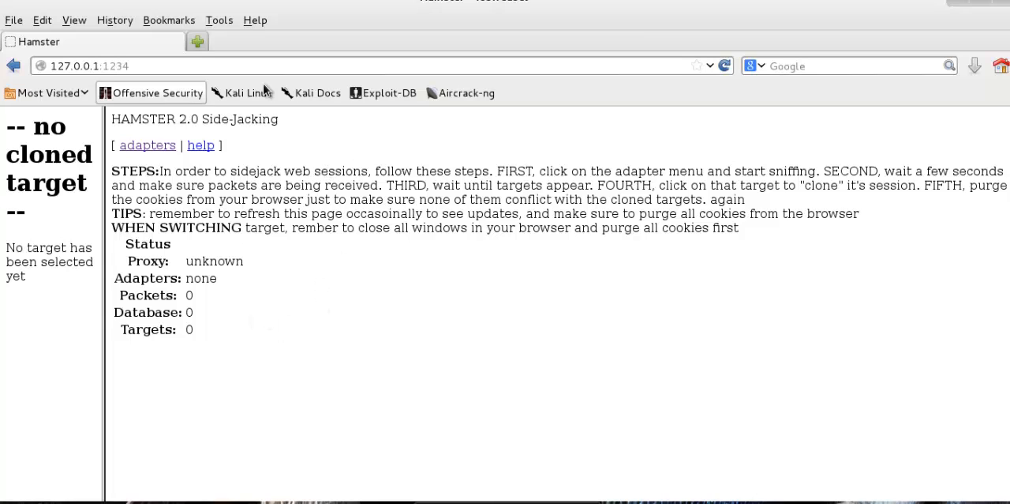
mouse_move(278, 173)
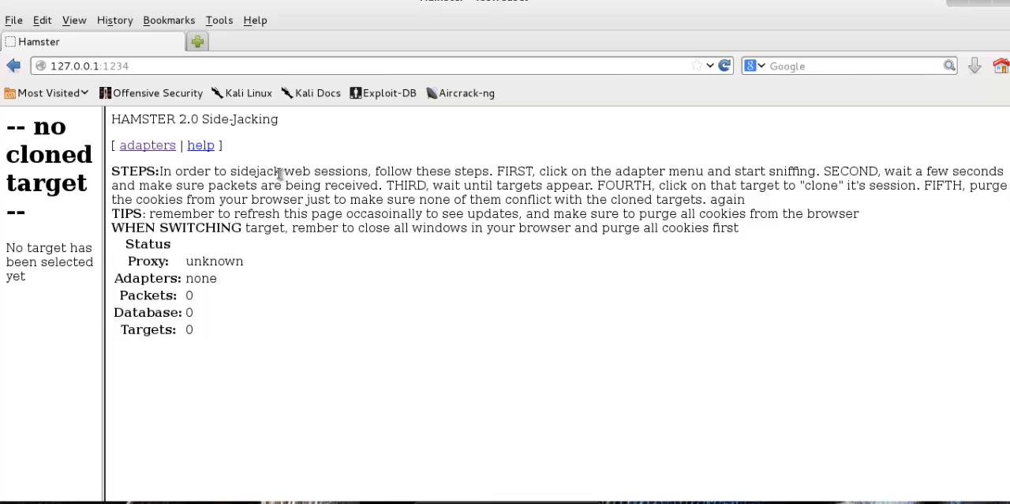
mouse_move(249, 214)
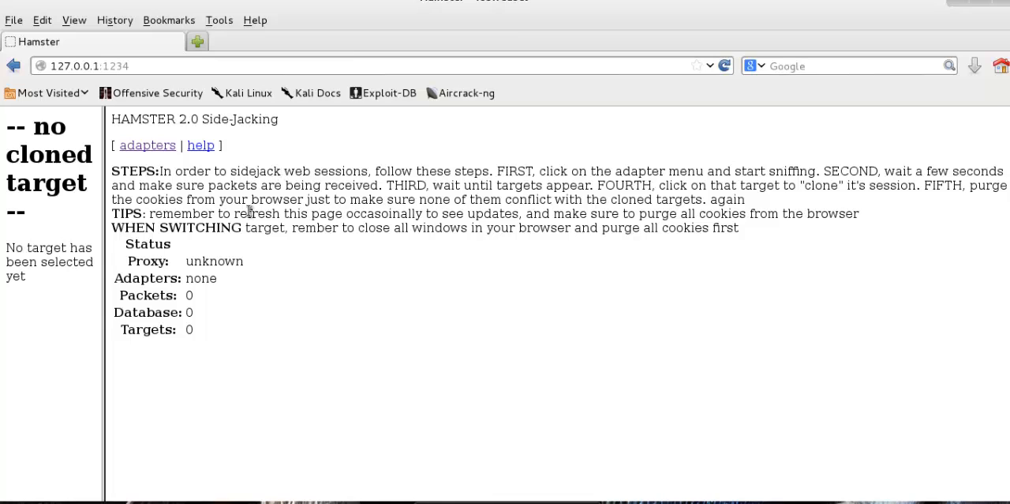
mouse_move(187, 322)
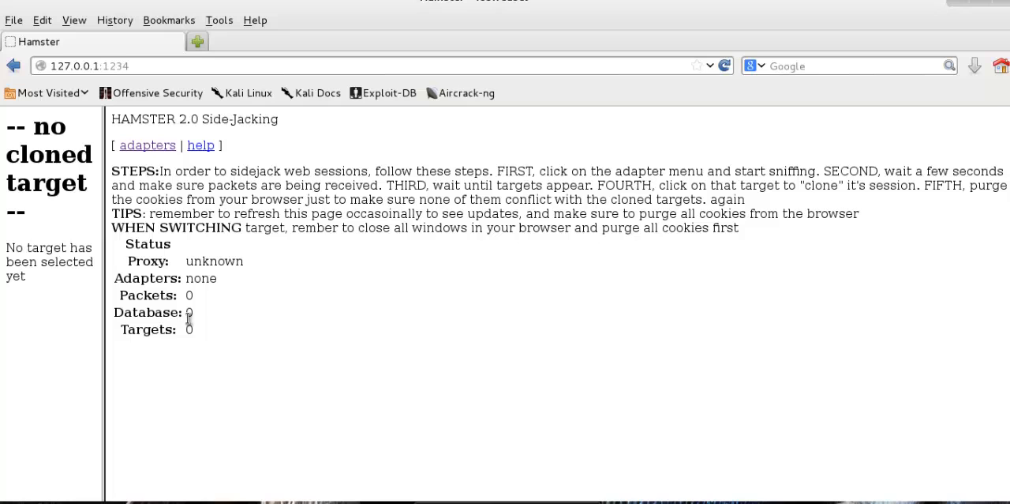
mouse_move(319, 425)
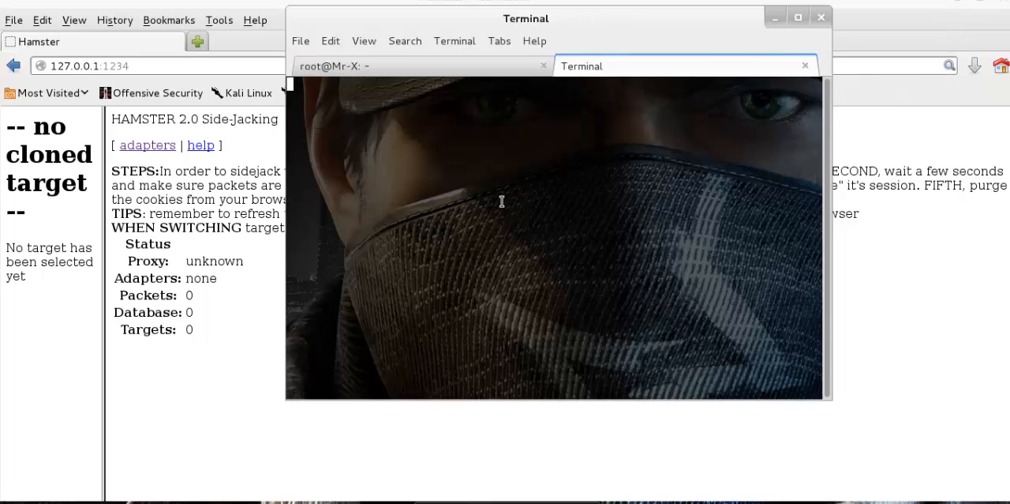
- Run 'ferret -i eth0' to begin sniffing traffic on the eth0 interface
type("ferret")
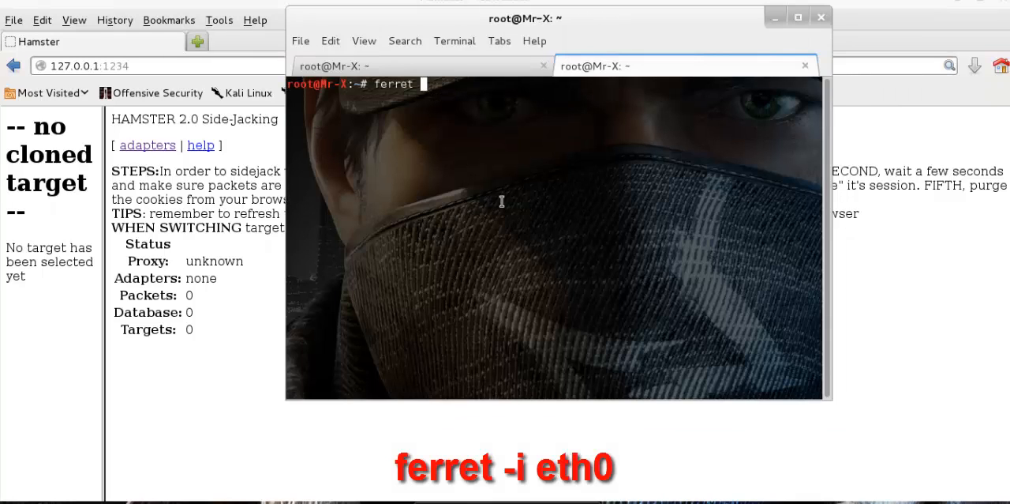
type("-i")
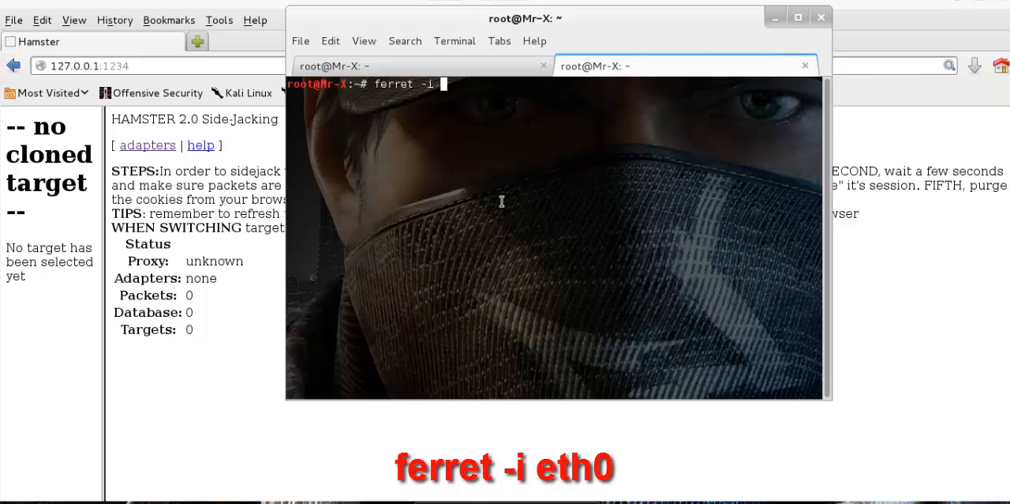
type("eth0")
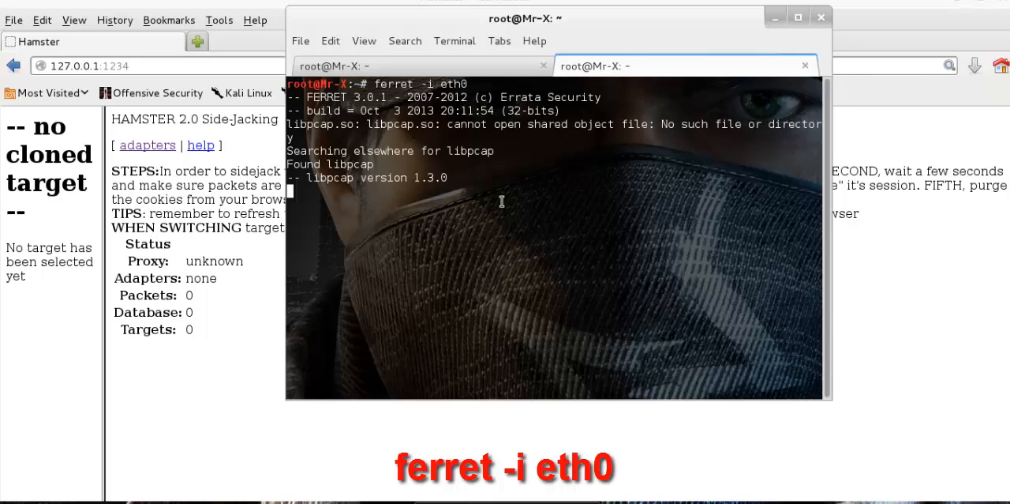
key("Return")
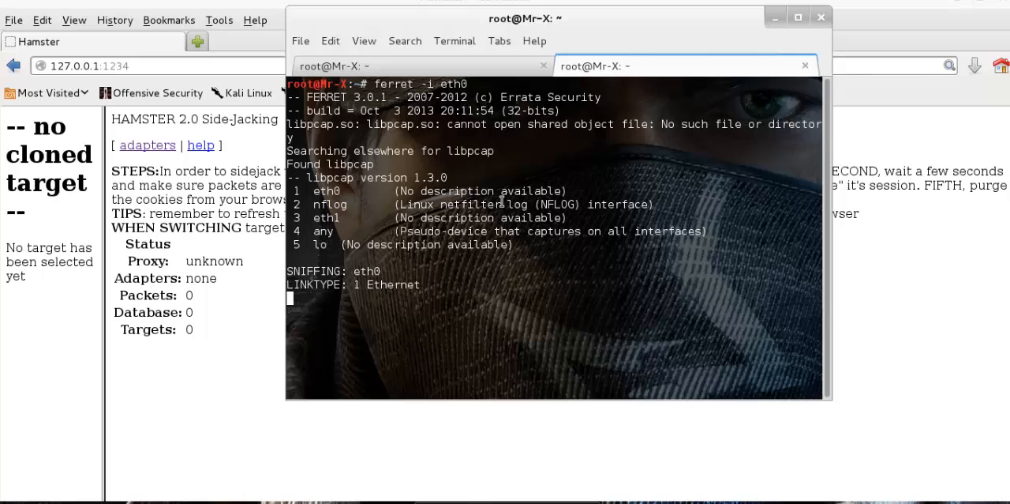
mouse_move(436, 306)
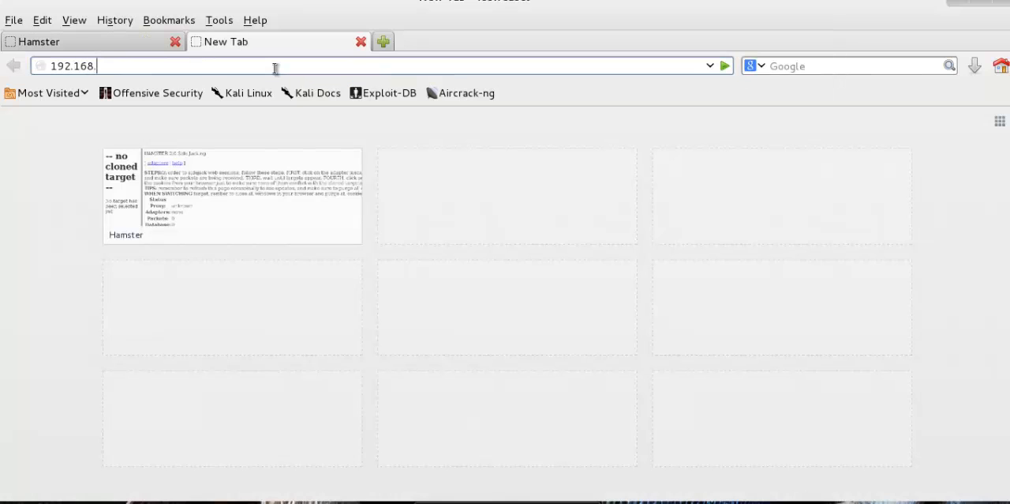
- Browse to 192.168.126.130/dav/ and the reflected XSS page to generate DVWA traffic
type("192.168.126.130/dav/")
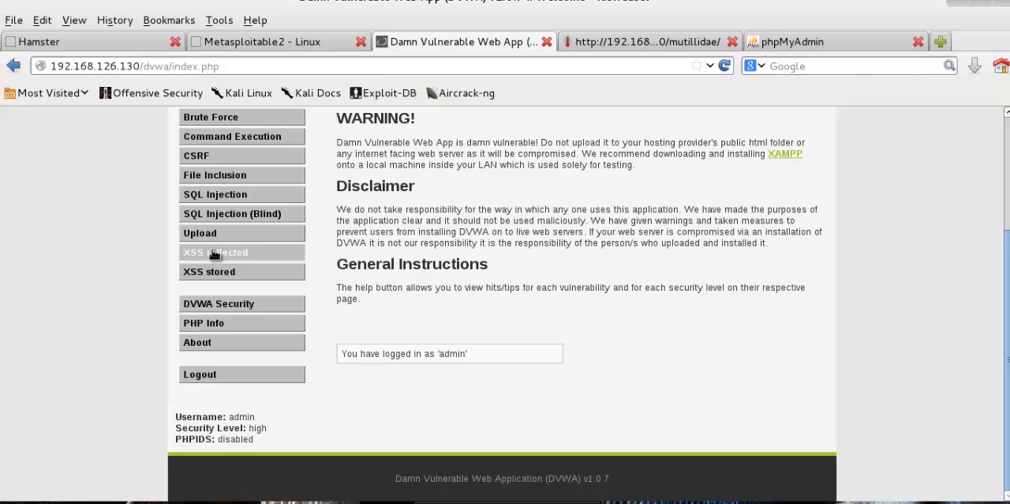
left_click(648, 41)
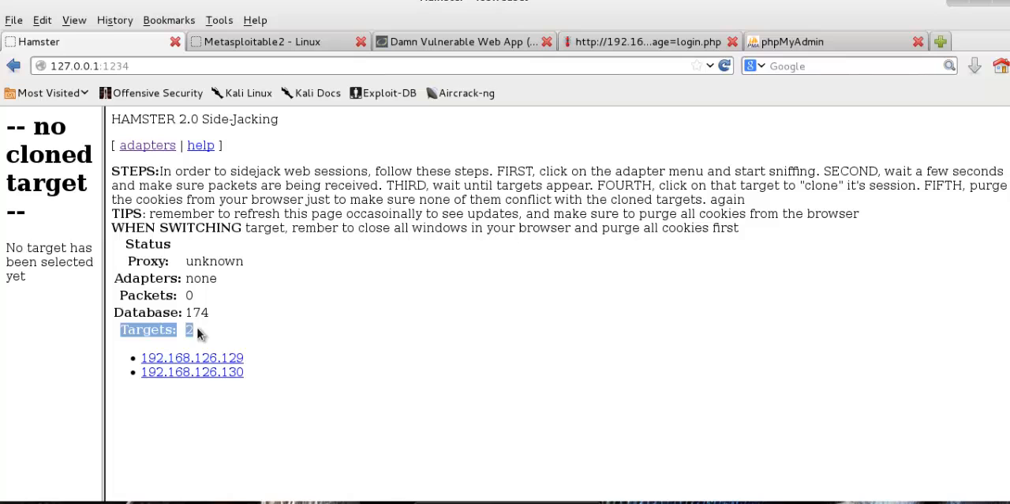
- Clone target 192.168.126.130 in Hamster and load a captured commons.apache.org descriptor URL
left_click(193, 373)
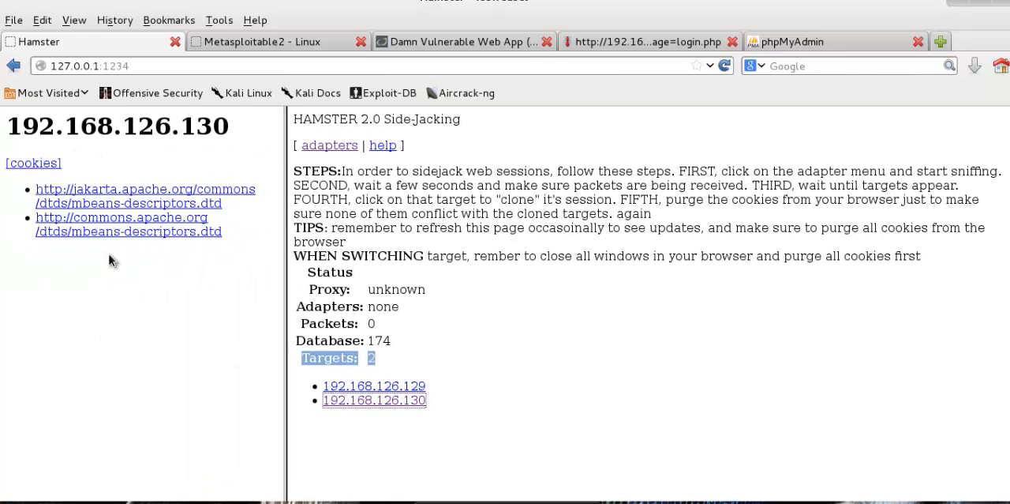
mouse_move(130, 231)
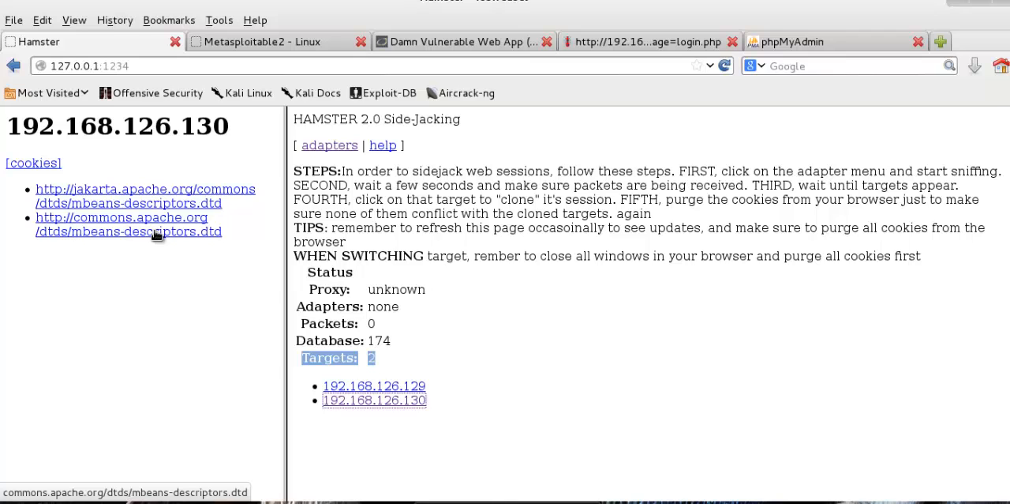
left_click(145, 196)
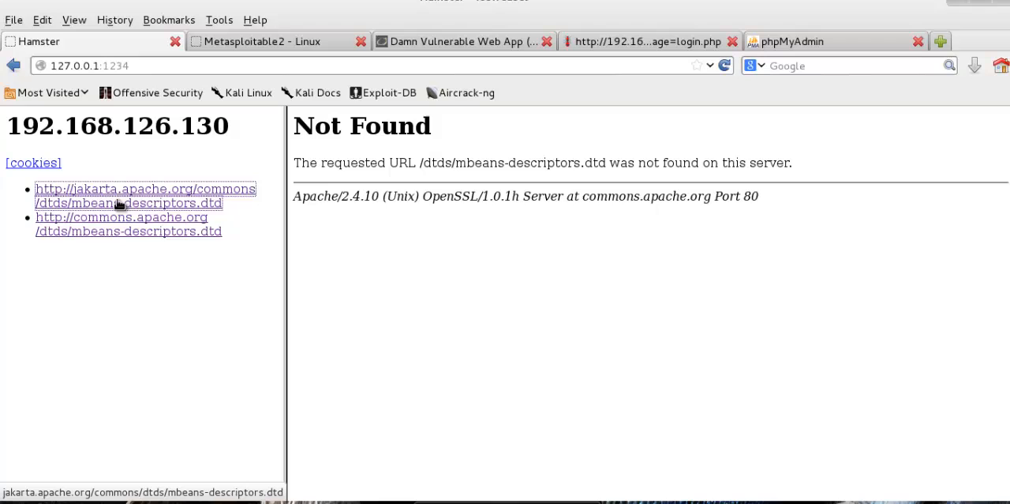